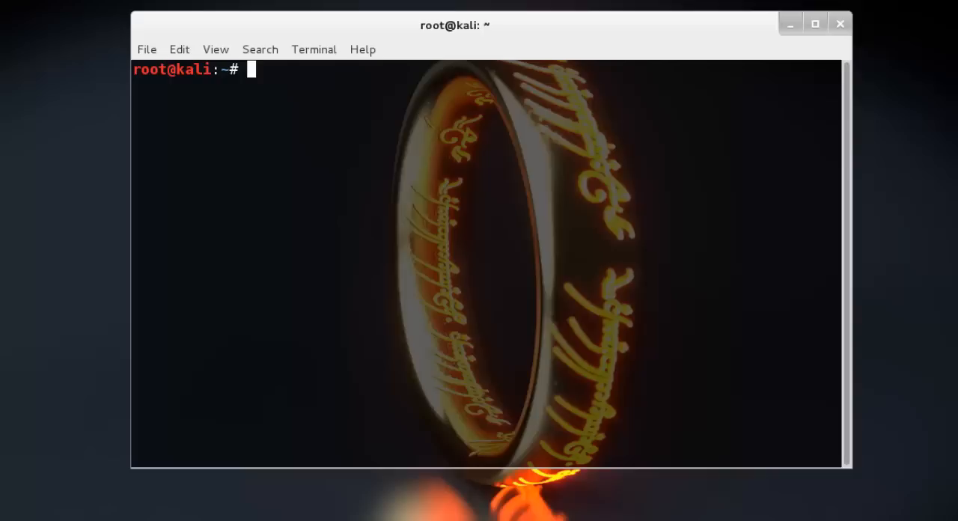
Step: Enter the command nmap -Pn -sS -A -oX Target 192.168.20.0/24 at the shell prompt
{"action": "type", "text": "n"}
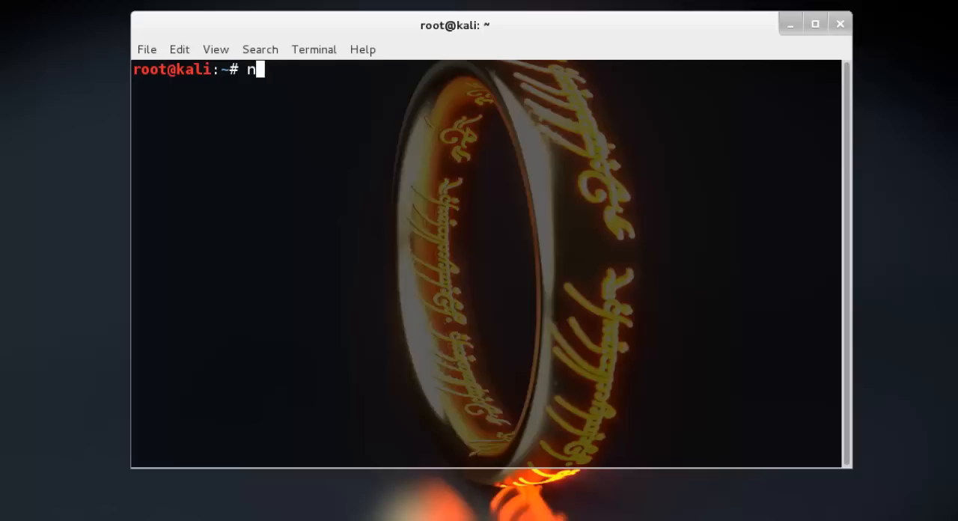
{"action": "type", "text": "map -P"}
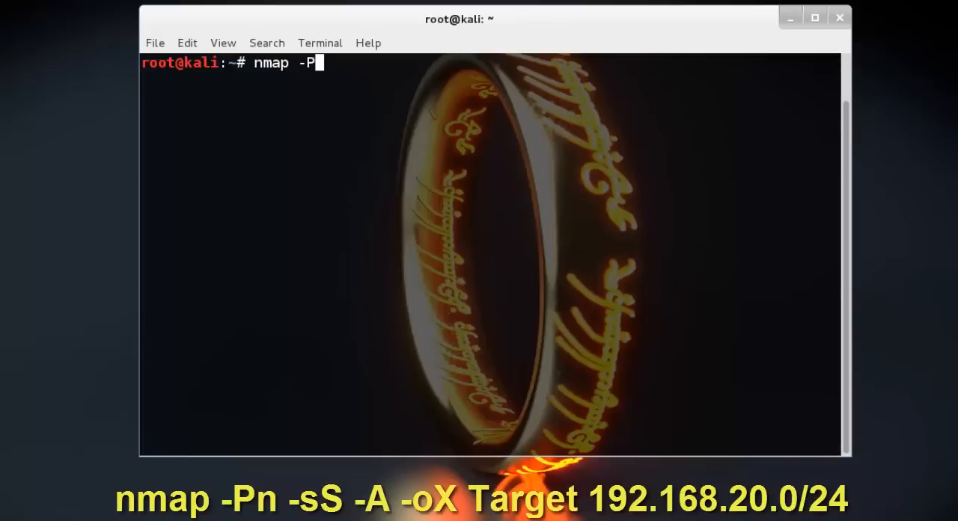
{"action": "type", "text": "n -s"}
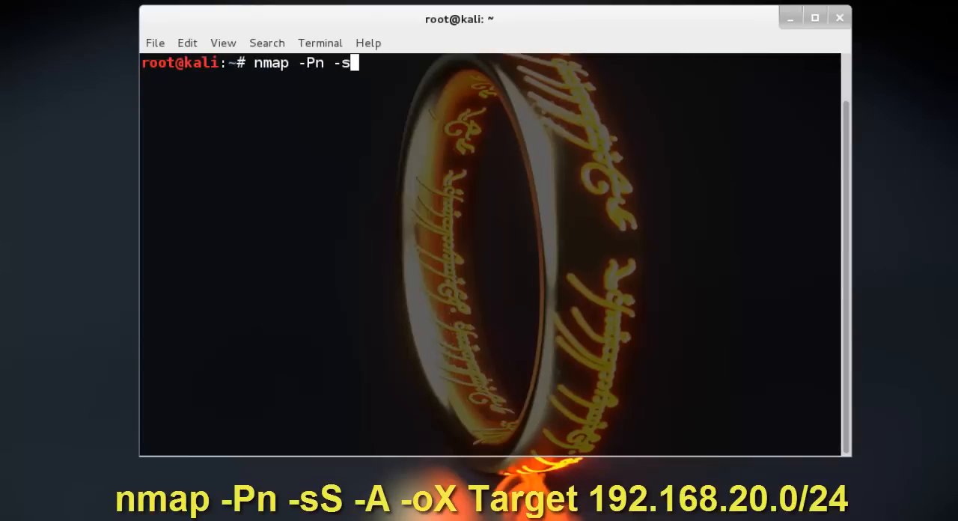
{"action": "type", "text": "S"}
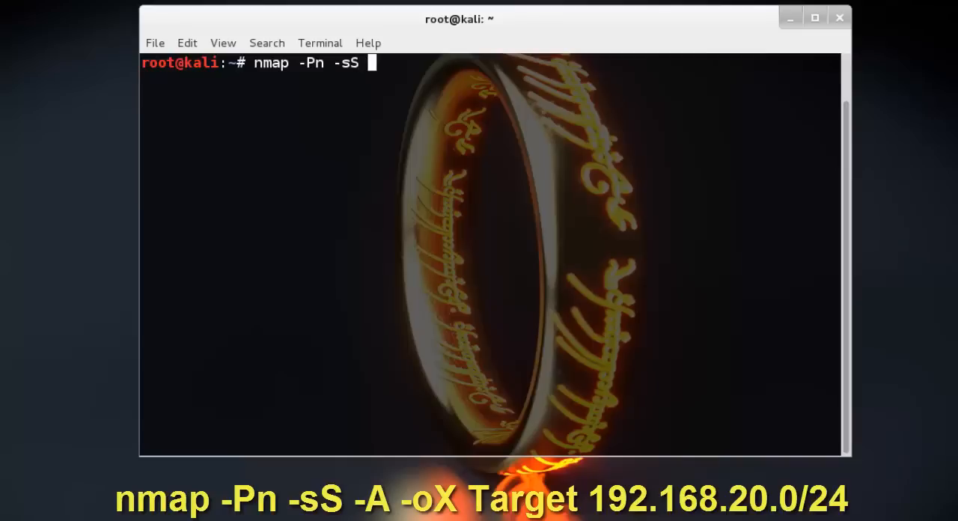
{"action": "type", "text": "-A"}
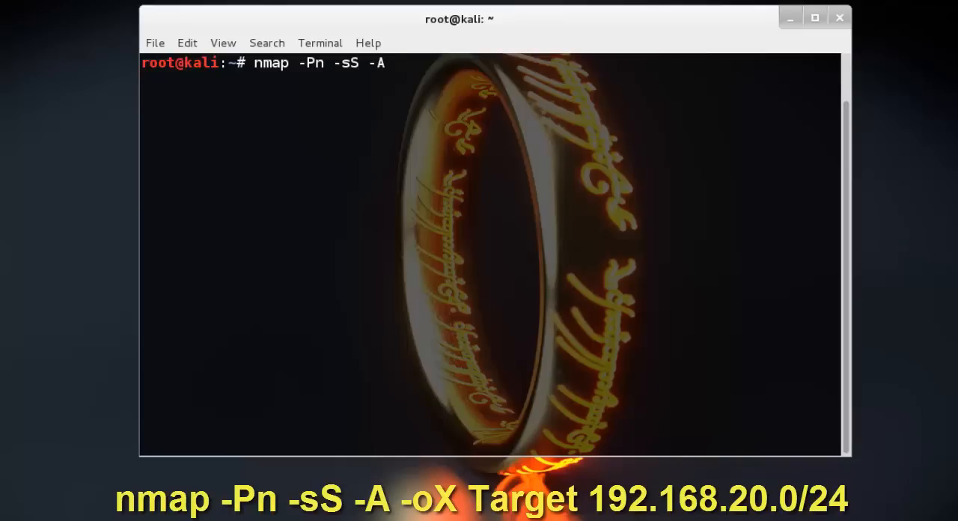
{"action": "type", "text": "-oX"}
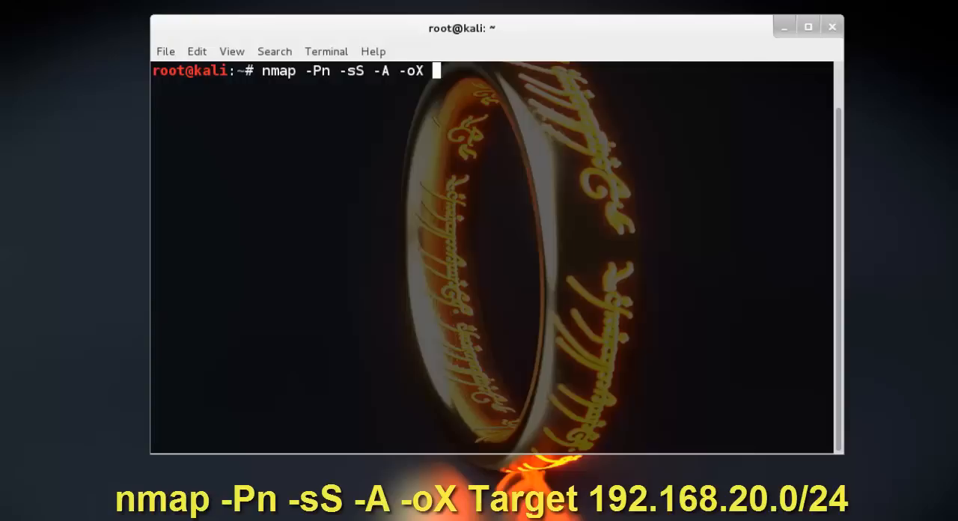
{"action": "type", "text": "Target"}
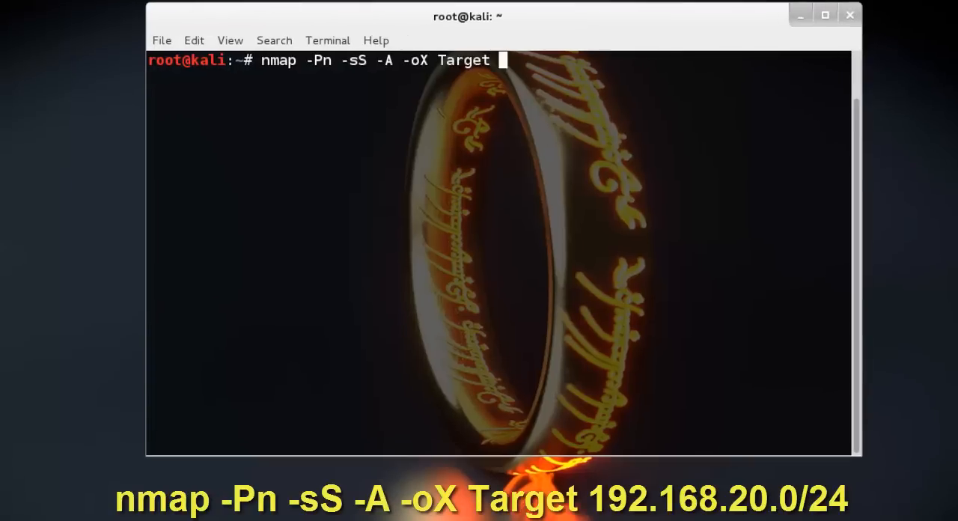
{"action": "type", "text": "192.168"}
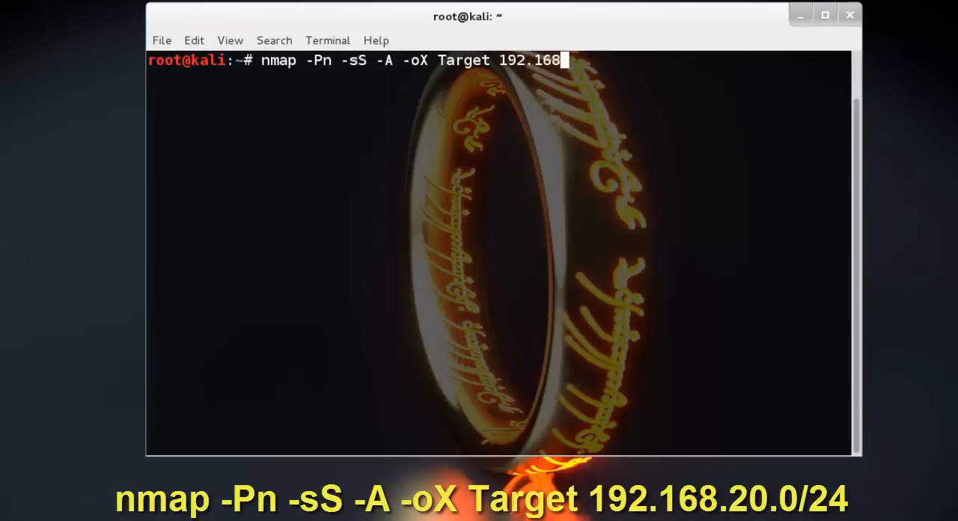
{"action": "type", "text": ".2"}
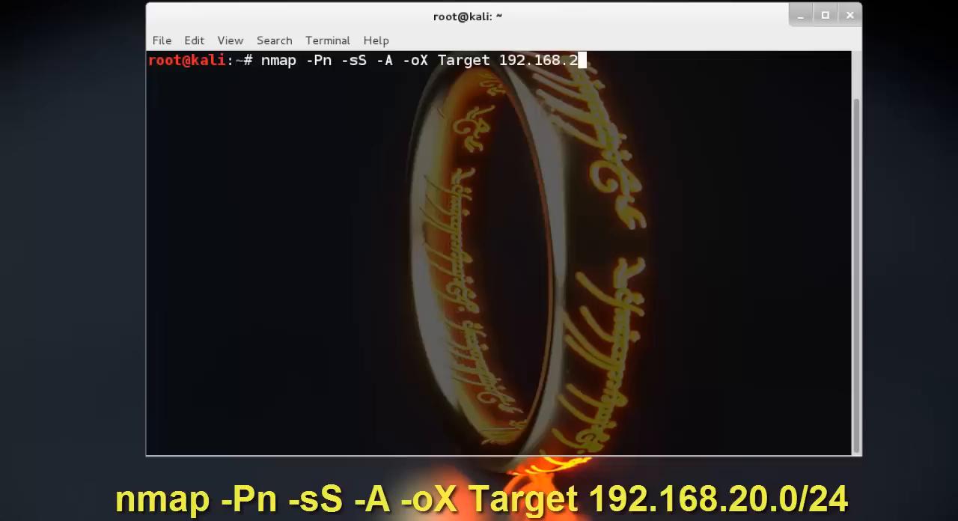
{"action": "type", "text": "0.0/"}
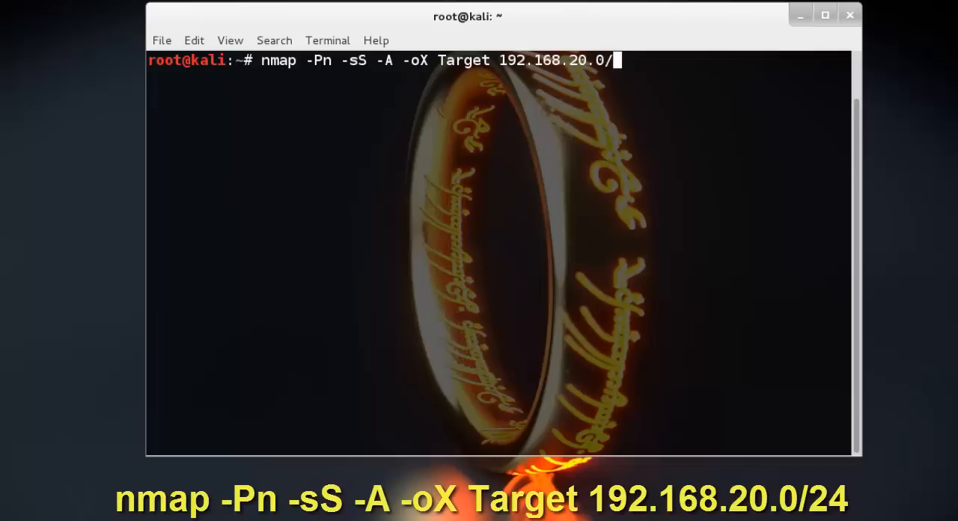
{"action": "type", "text": "24"}
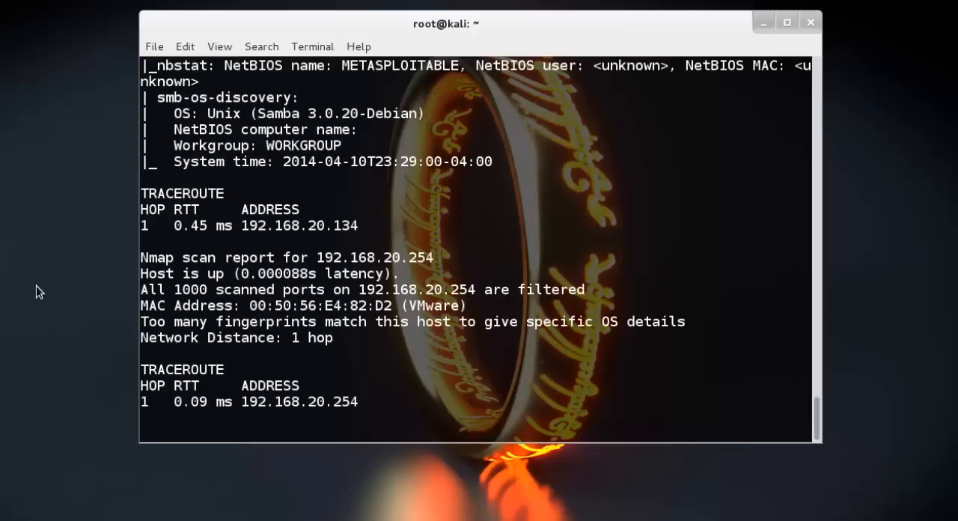
Step: Scroll through the nmap output reviewing host reports with OS, SMB and traceroute details
{"action": "scroll", "scroll_direction": "down", "scroll_amount": 3}
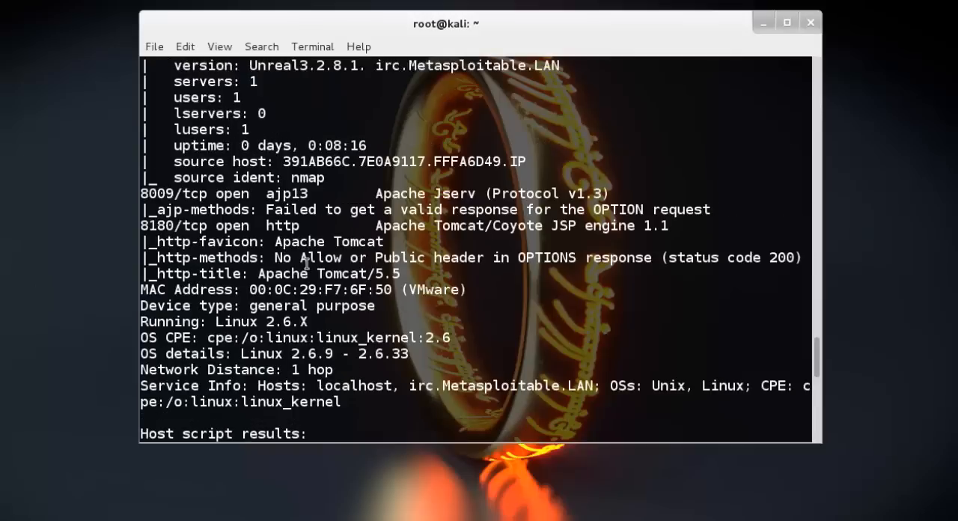
{"action": "scroll", "scroll_direction": "down", "scroll_amount": 3}
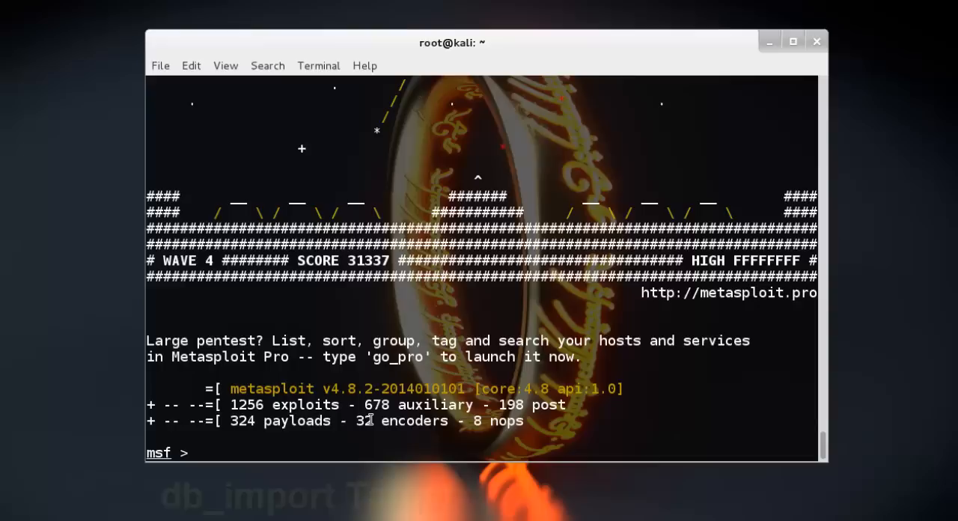
Step: Run db_import Target at the msf prompt to load the nmap XML results
{"action": "type", "text": "db_s"}
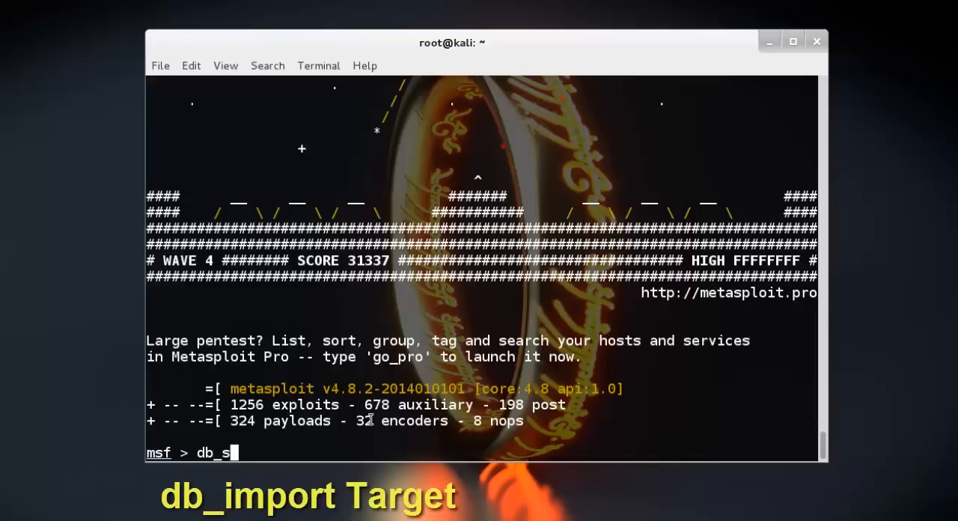
{"action": "type", "text": "import"}
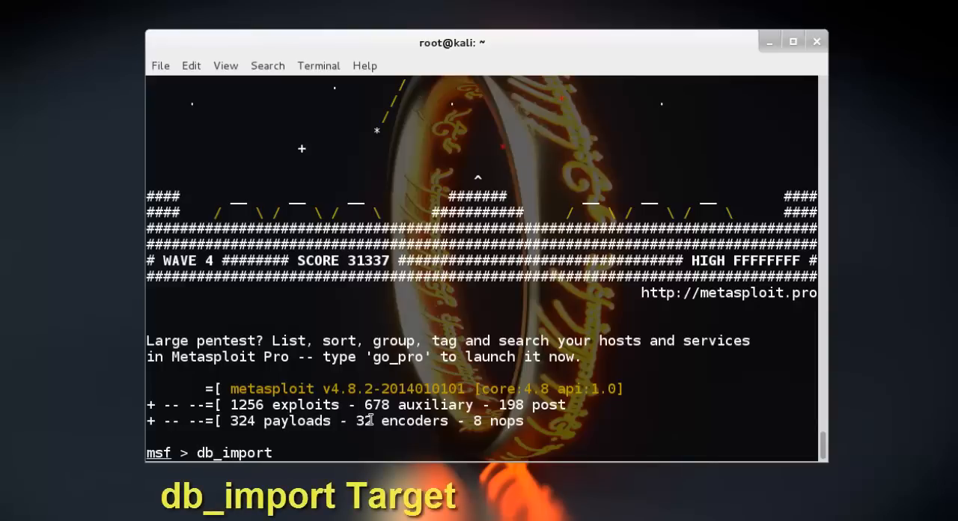
{"action": "type", "text": "T"}
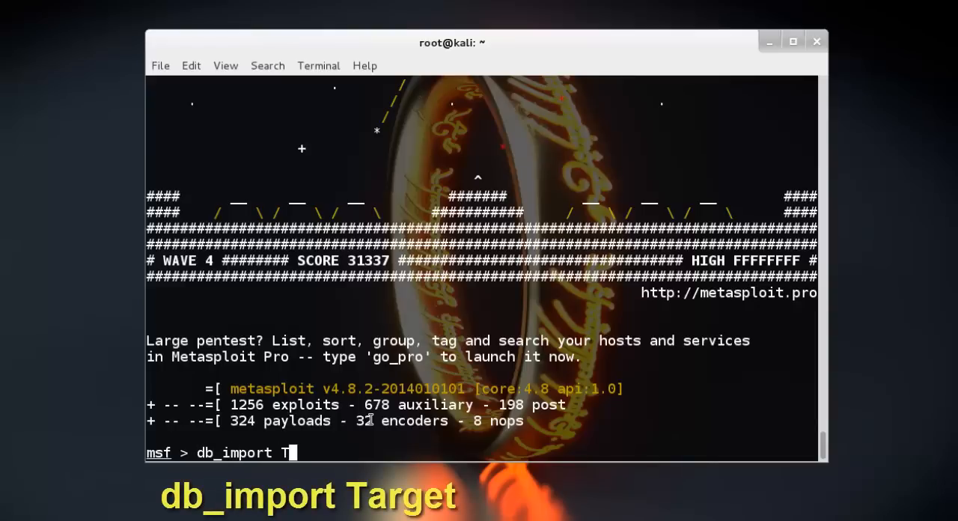
{"action": "type", "text": "arget"}
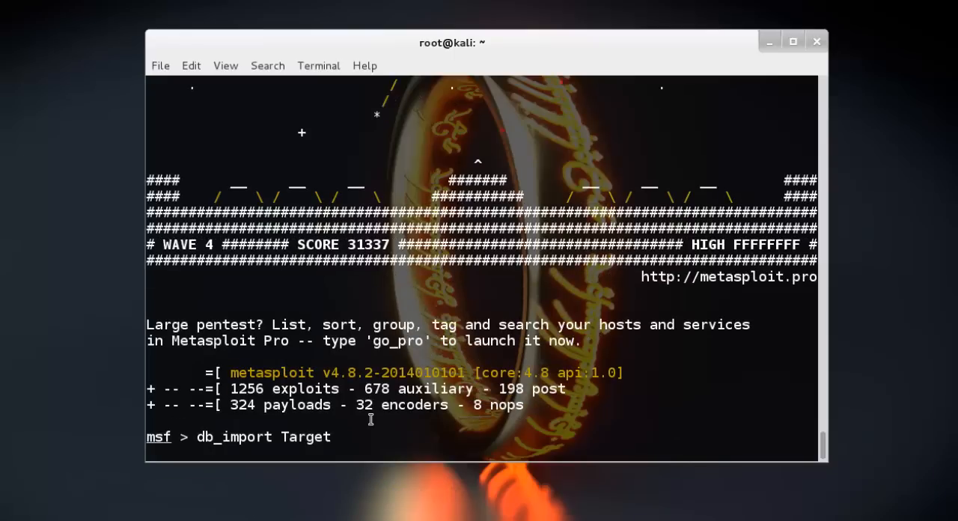
{"action": "key", "text": "Return"}
{"action": "type", "text": "hosts"}
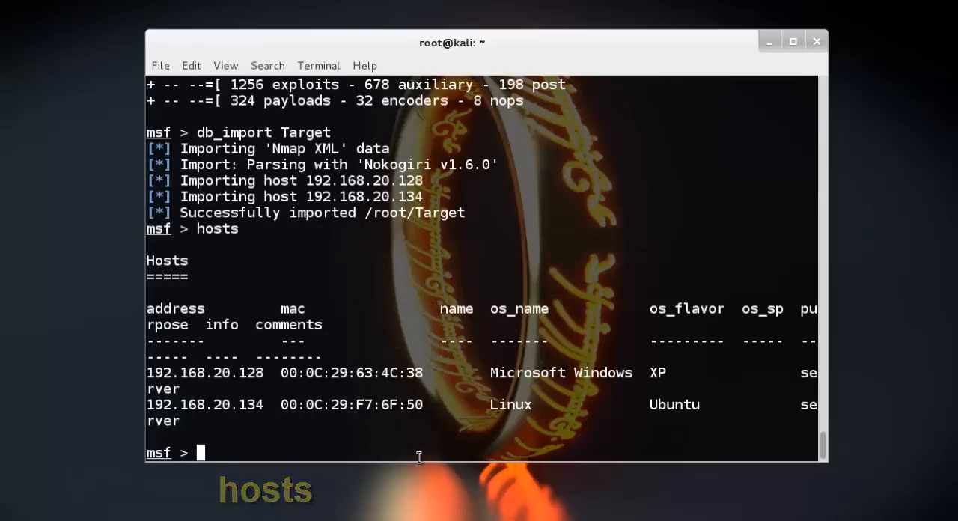
{"action": "mouse_move", "coordinate": [135, 380]}
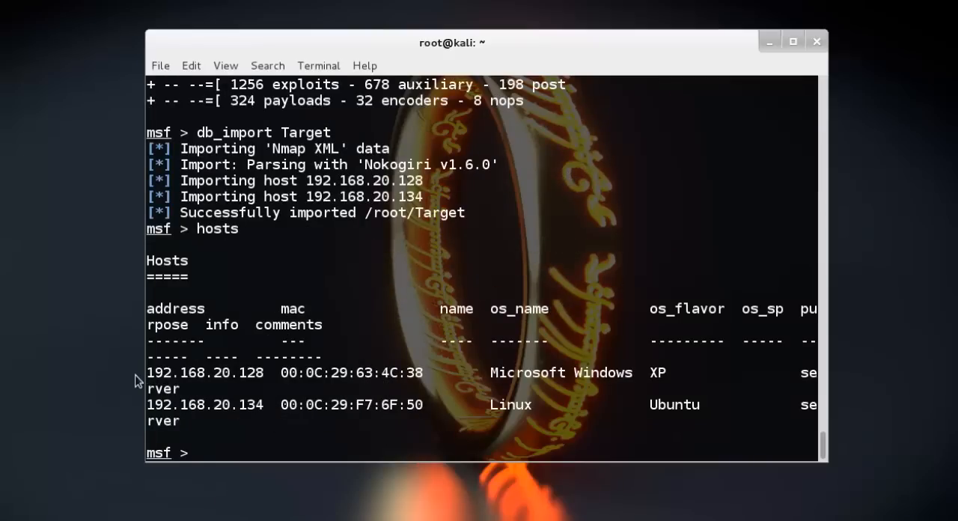